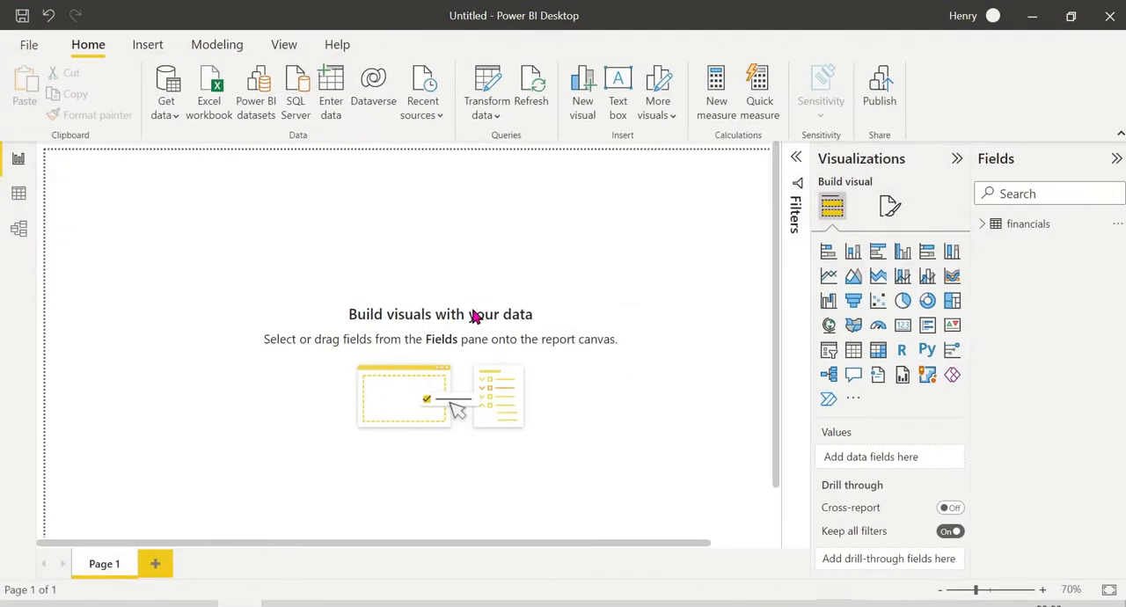
pyautogui.moveTo(538, 306)
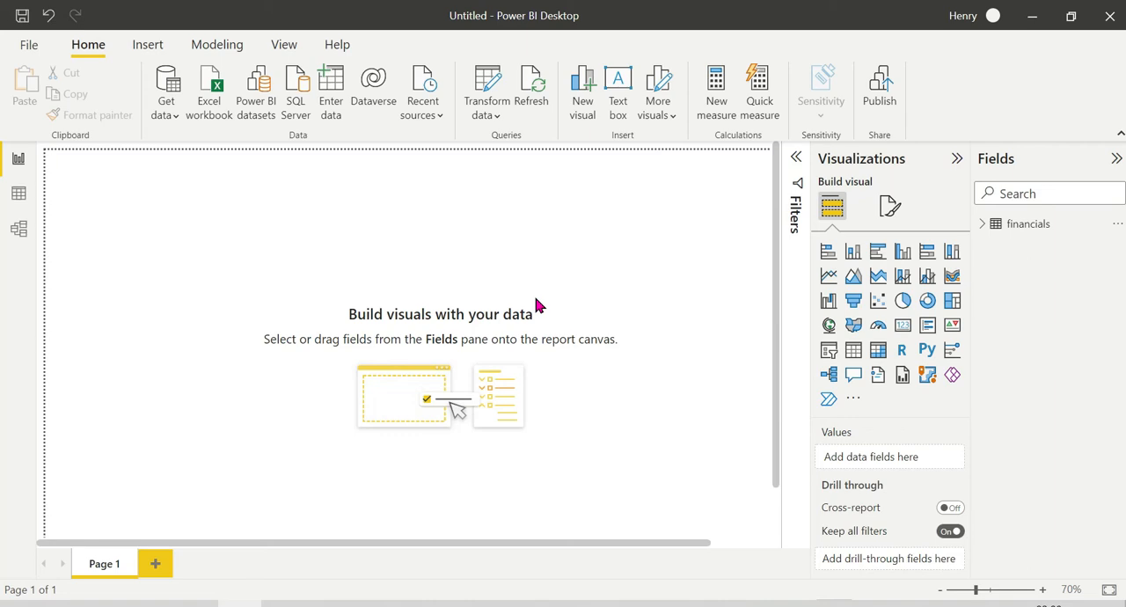
pyautogui.moveTo(1010, 247)
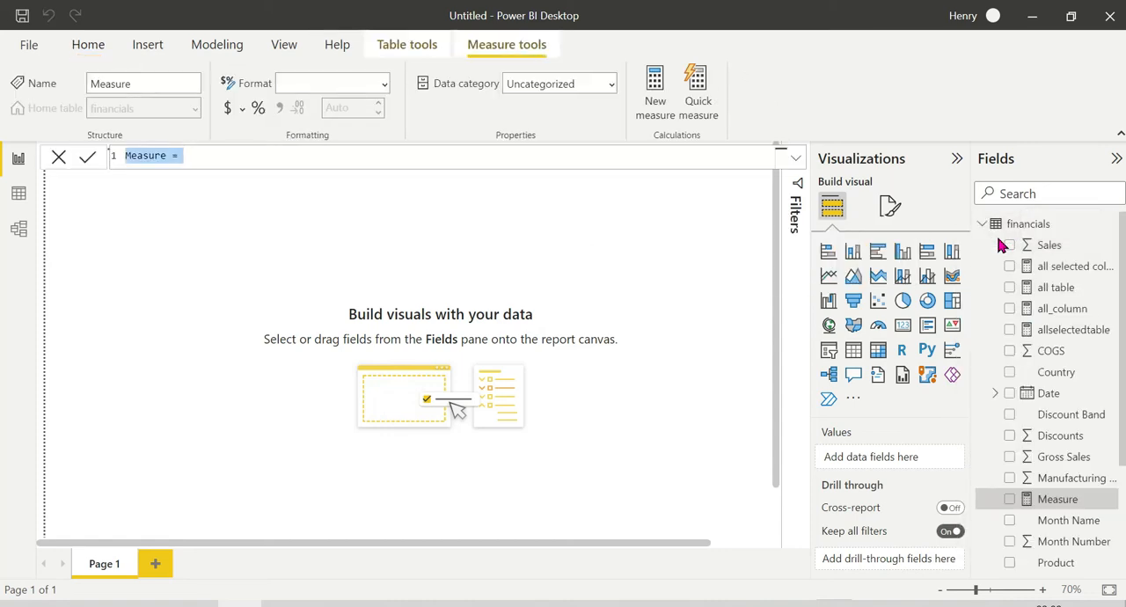
# Write allexceptdemo = CALCULATE(SUM(financials[Profit]),ALLEXCEPT(financials,...)) in the formula bar
pyautogui.write('alled')
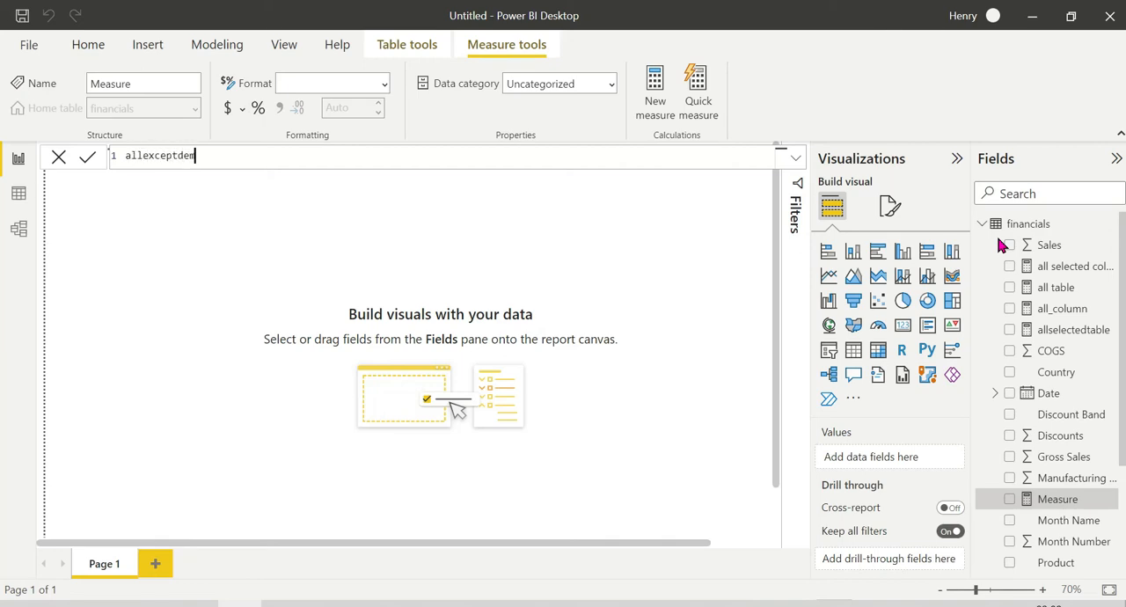
pyautogui.write('o =')
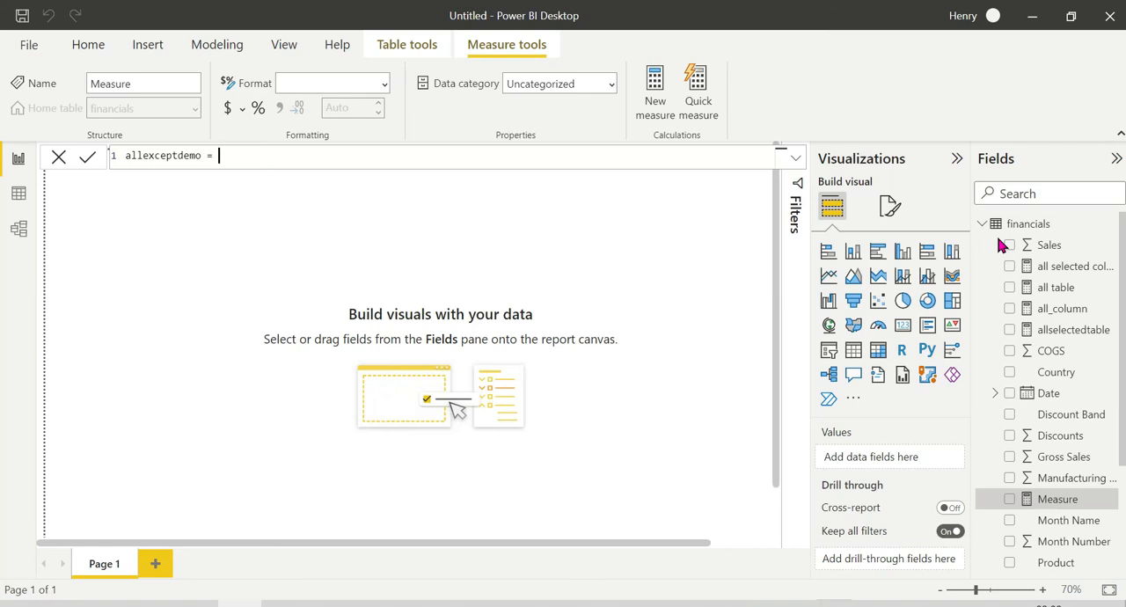
pyautogui.write('CALCULATE(su')
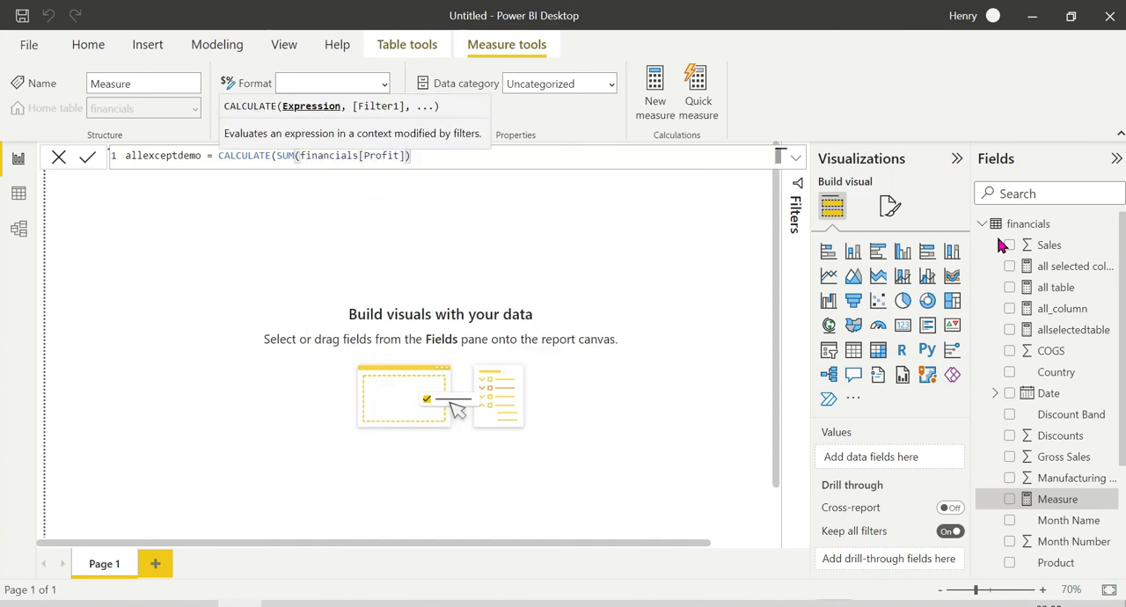
pyautogui.write(',allex')
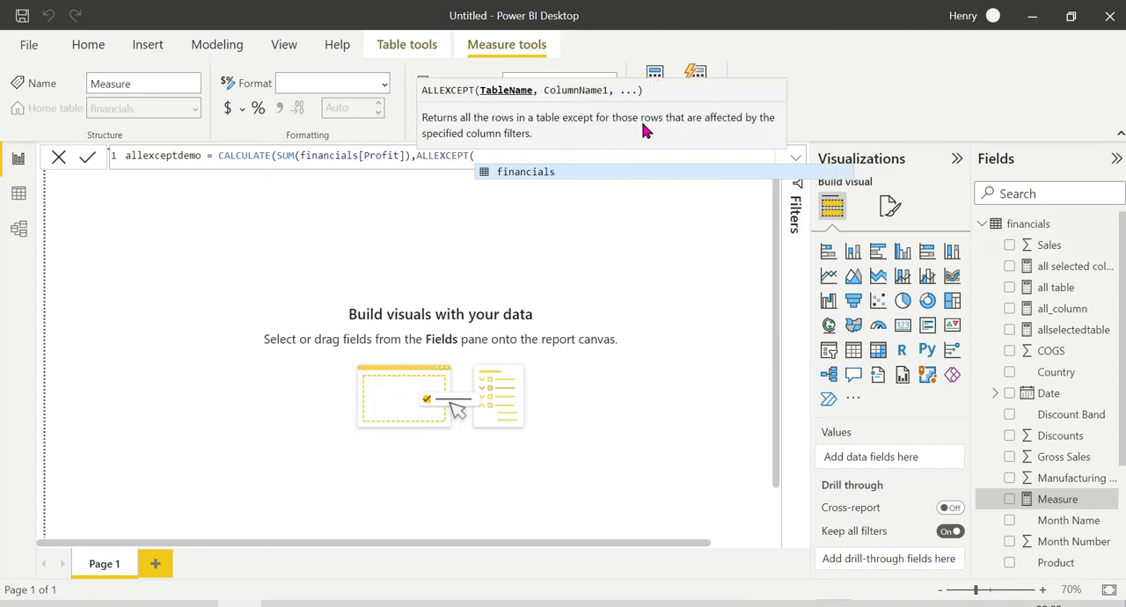
pyautogui.moveTo(675, 137)
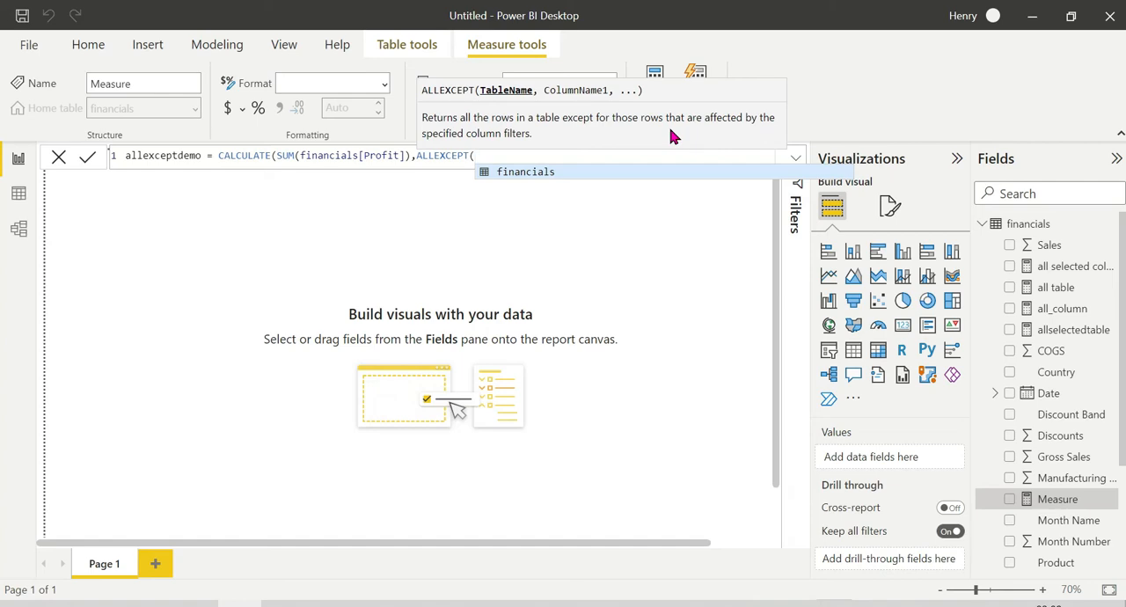
pyautogui.moveTo(561, 99)
pyautogui.write('financials,')
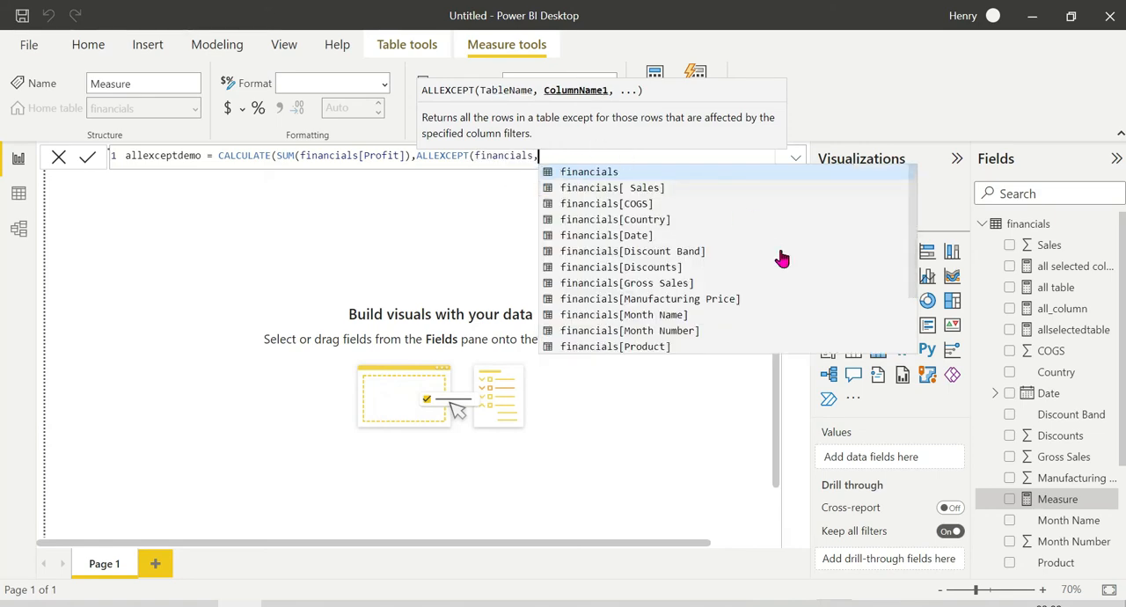
# Complete ALLEXCEPT with financials[Year] from IntelliSense and commit the measure
pyautogui.scroll(-3)
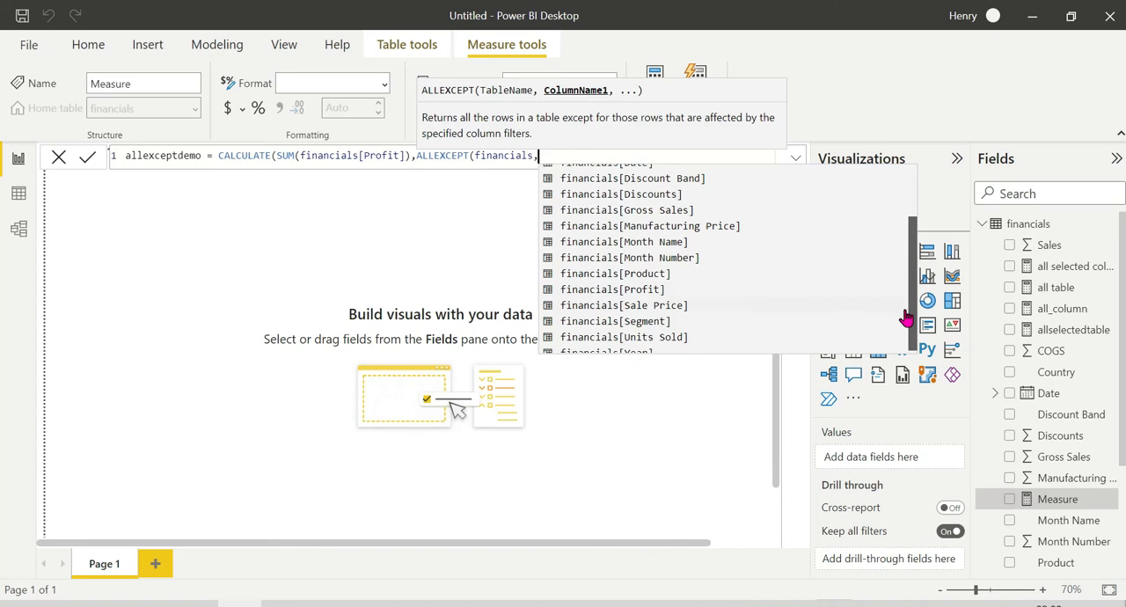
pyautogui.click(606, 352)
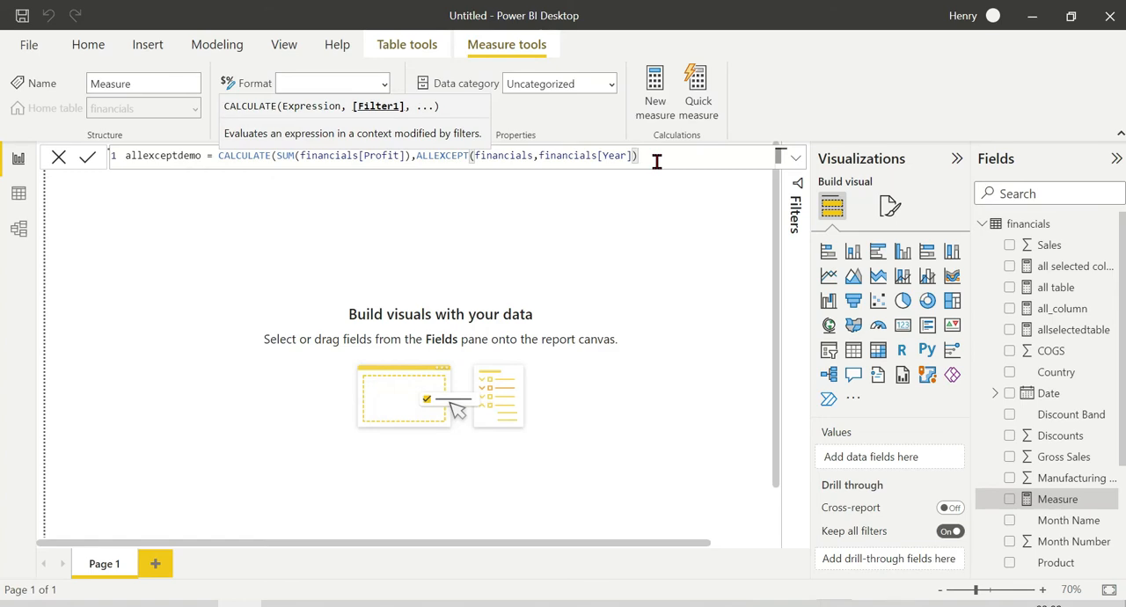
pyautogui.click(87, 156)
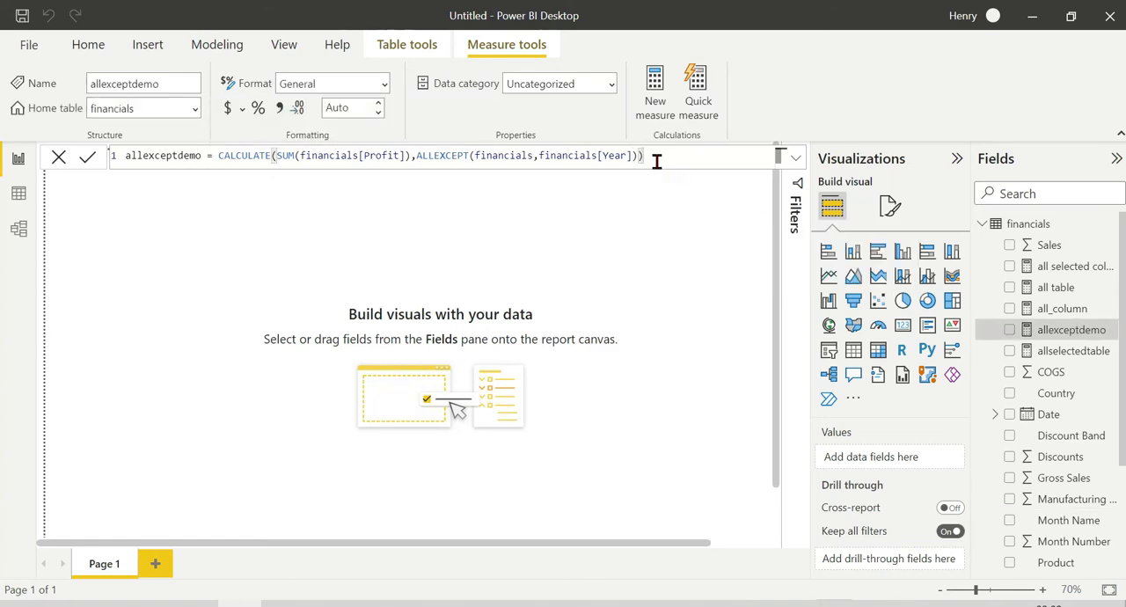
pyautogui.moveTo(383, 252)
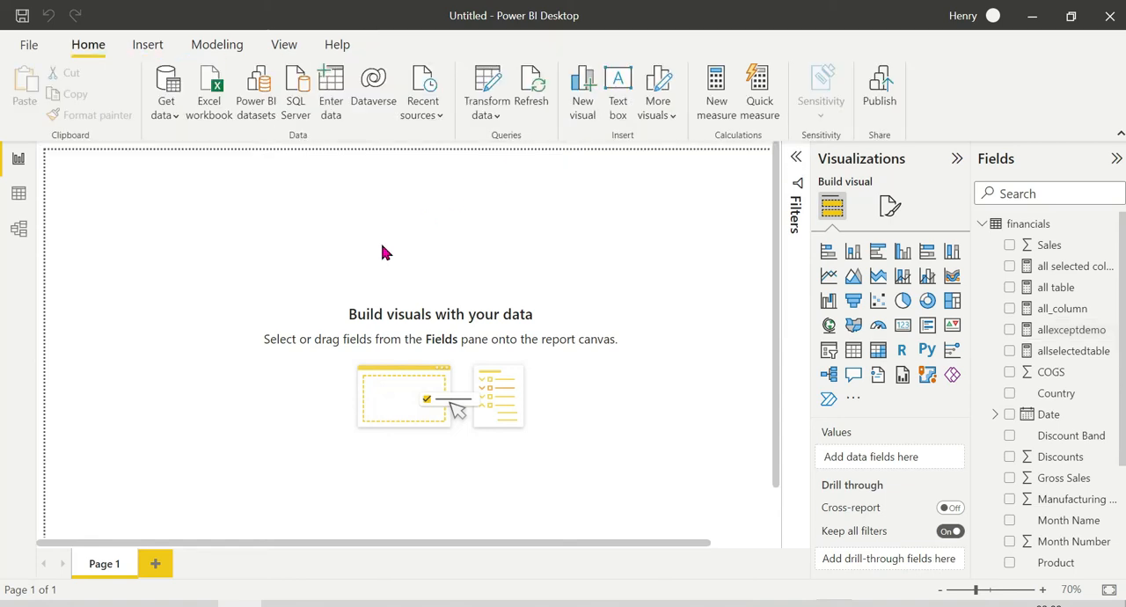
# Place a new table visual near the page centre with Profit as its first column
pyautogui.click(853, 350)
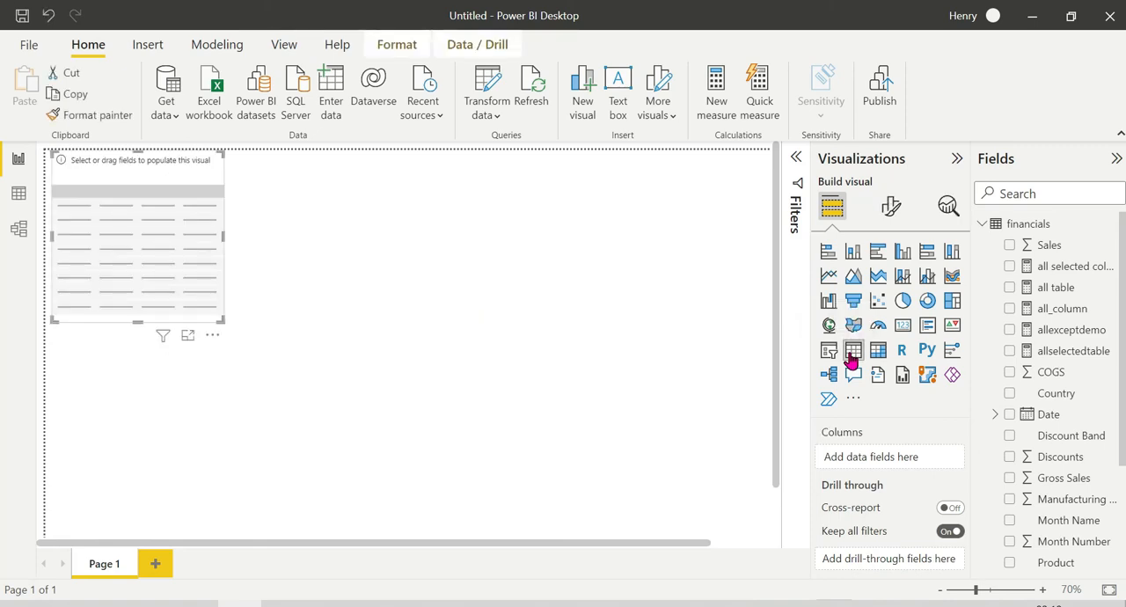
pyautogui.moveTo(137, 238); pyautogui.dragTo(269, 294)
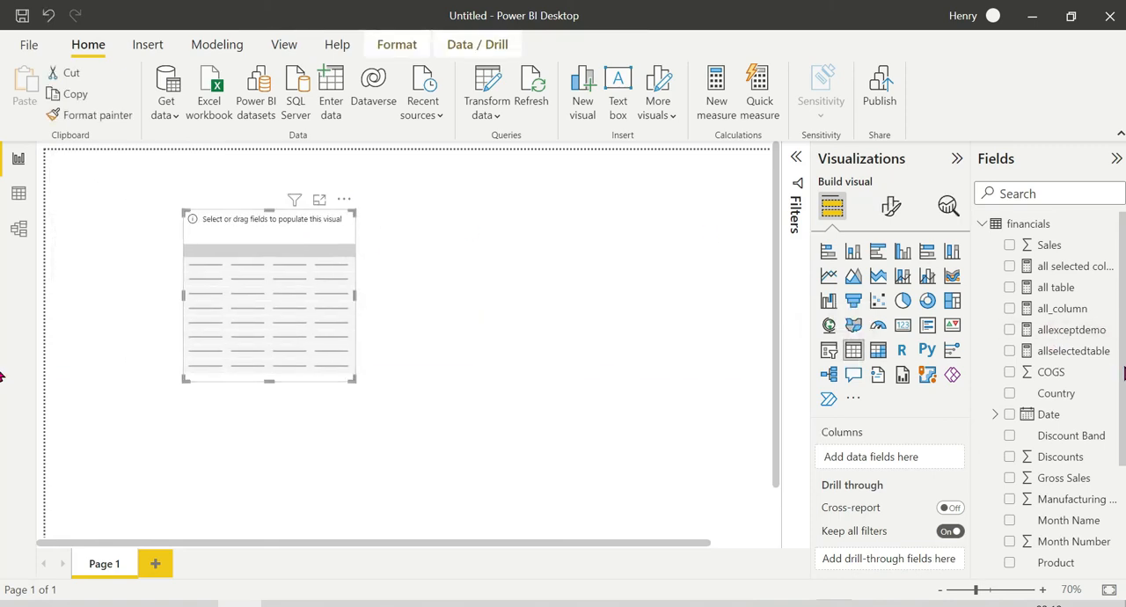
pyautogui.scroll(-3)
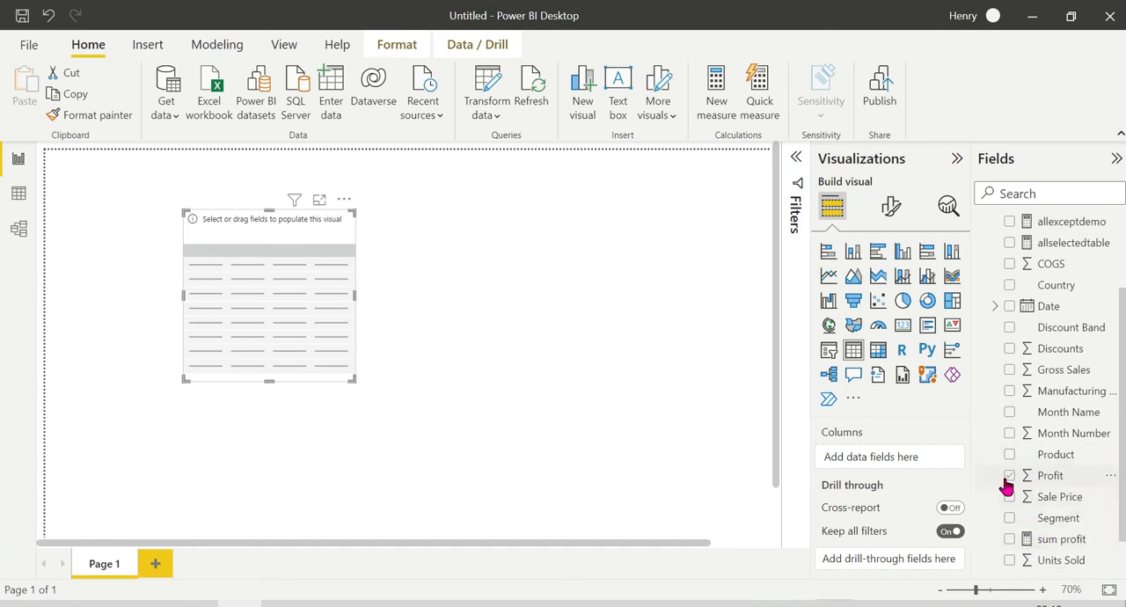
pyautogui.click(1010, 475)
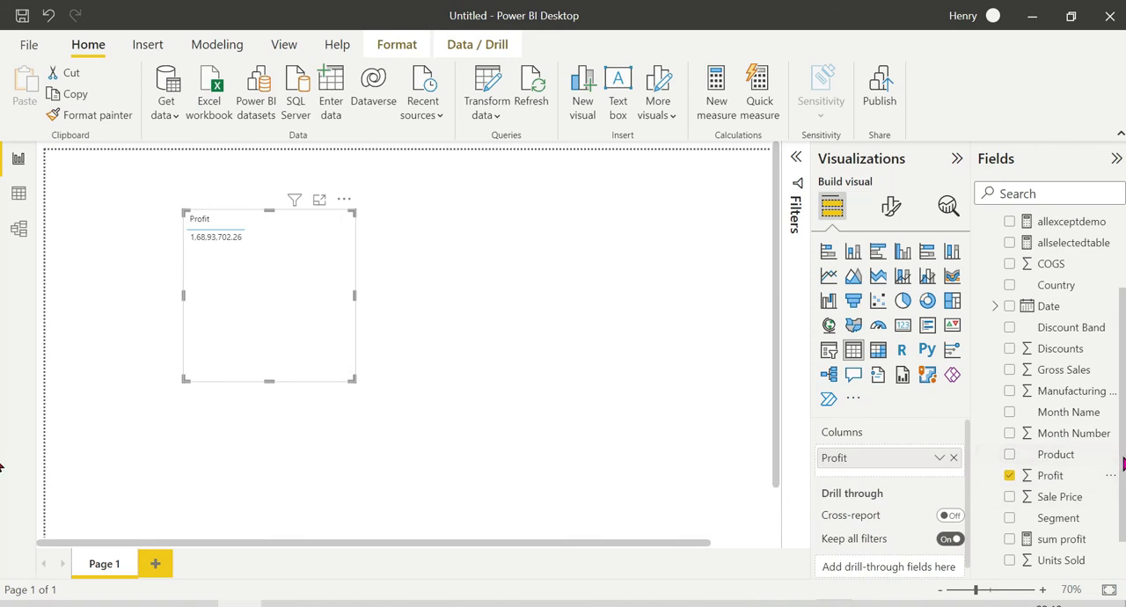
# Add Year and the allexceptdemo measure as further table columns
pyautogui.scroll(-3)
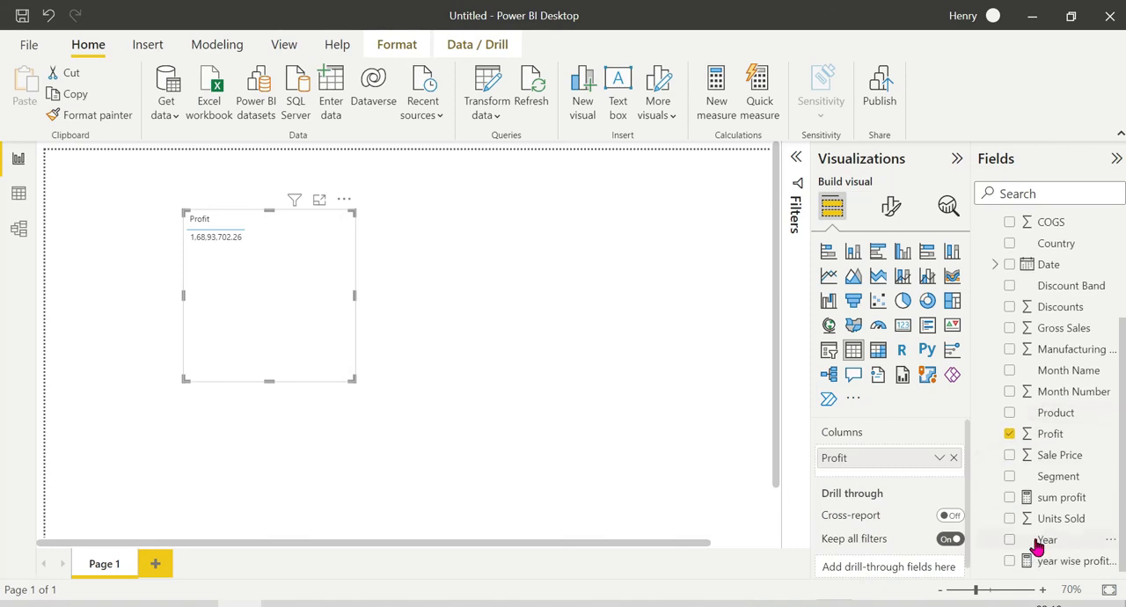
pyautogui.click(1009, 539)
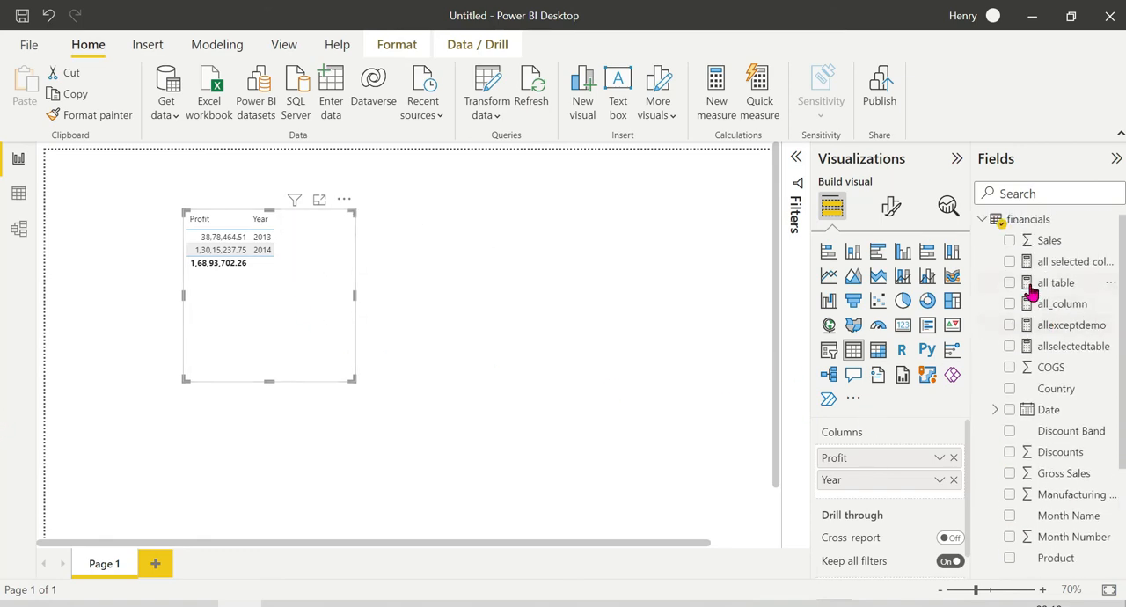
pyautogui.click(1010, 328)
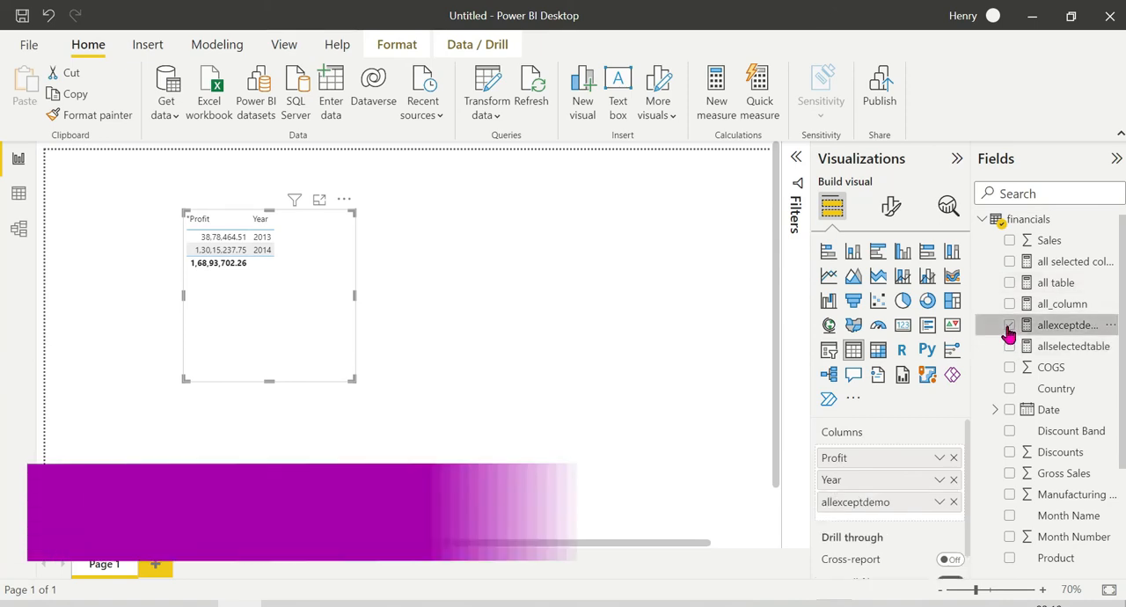
# Let the table refresh showing allexceptdemo equal to Profit for 2013 and 2014, then deselect it
pyautogui.click(1009, 324)
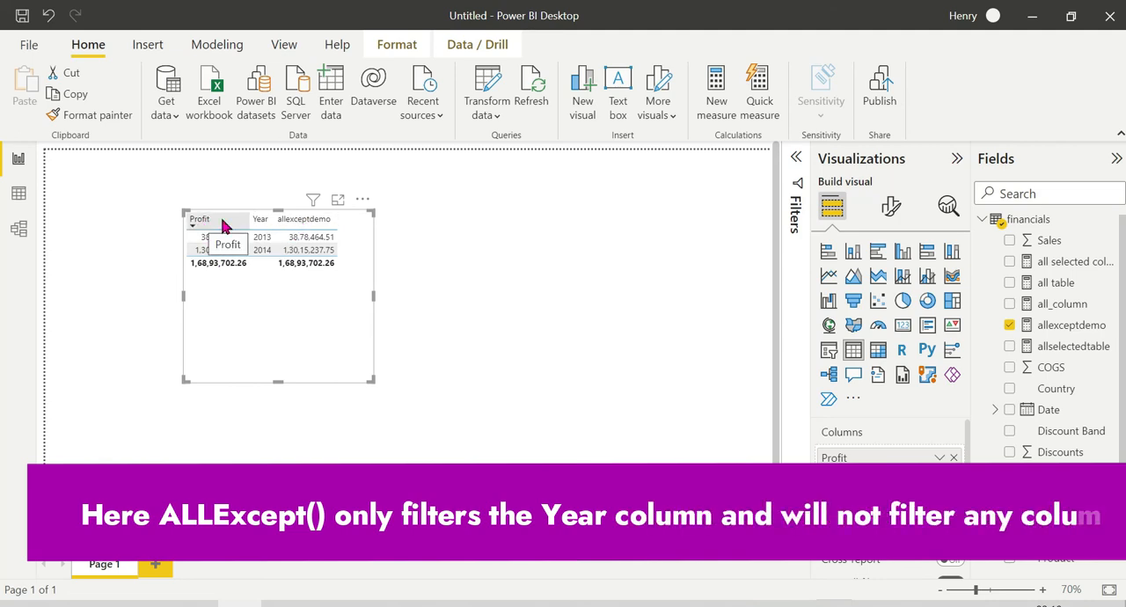
pyautogui.moveTo(572, 270)
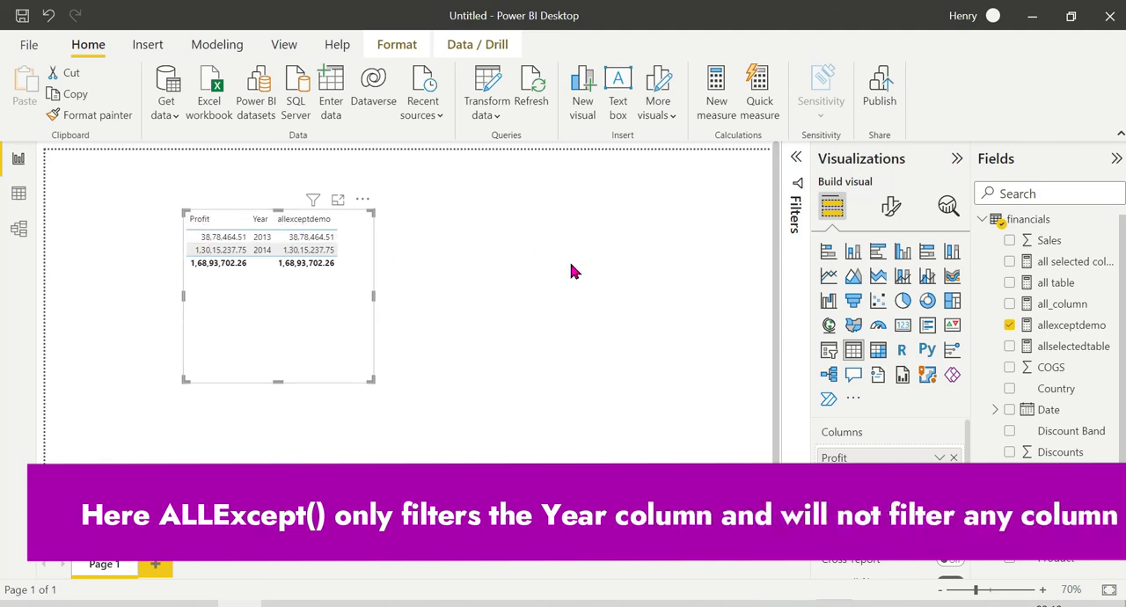
pyautogui.click(828, 349)
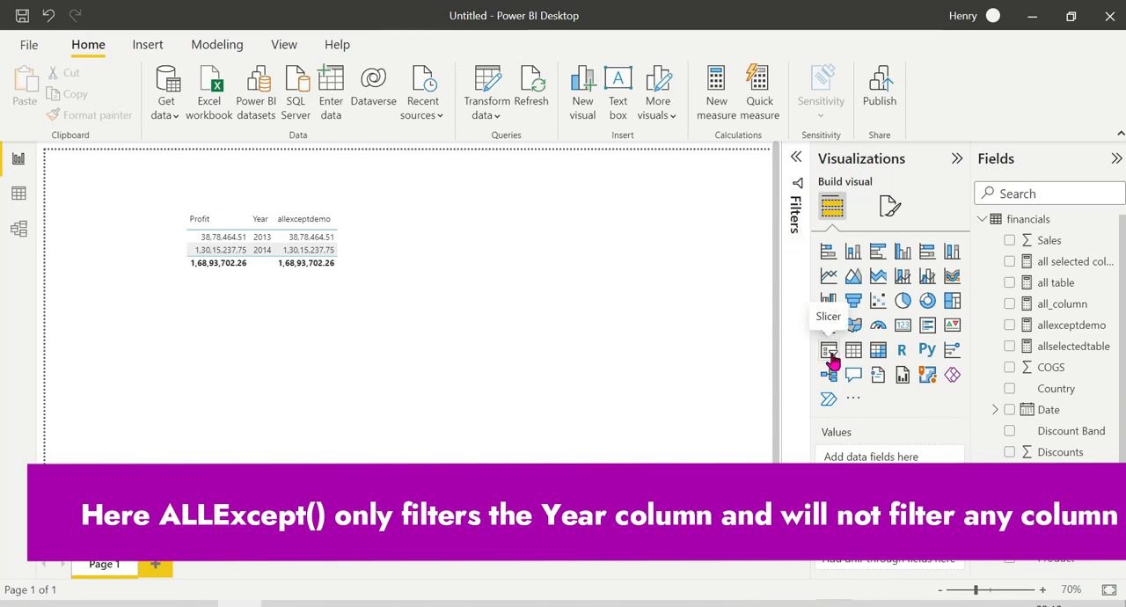
# Add a Product slicer, filter to VTT to compare Profit against allexceptdemo, then clear it
pyautogui.click(828, 350)
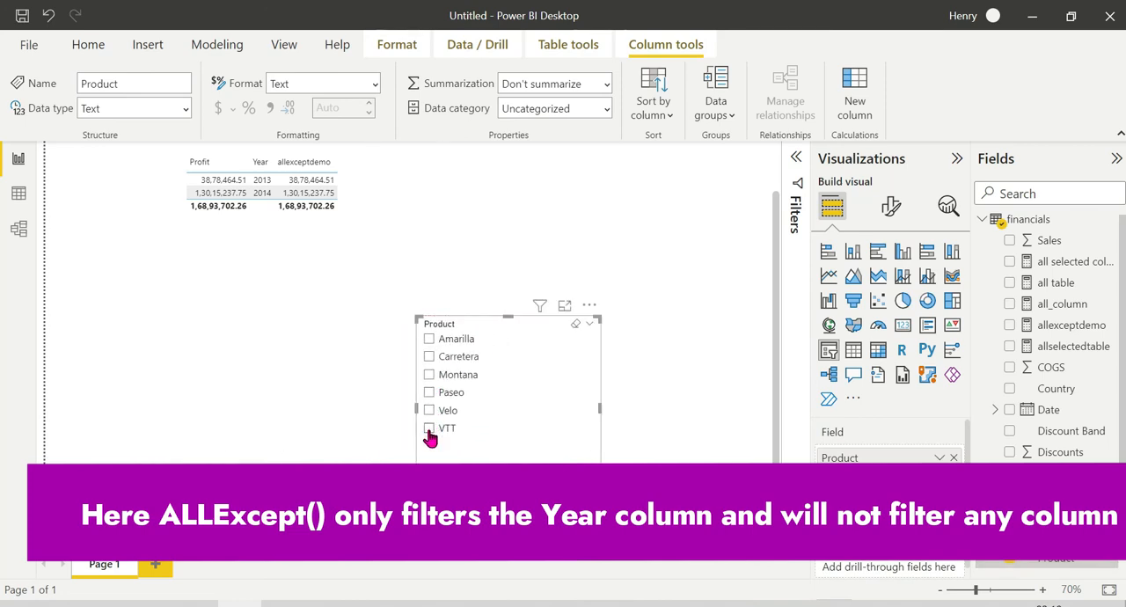
pyautogui.click(430, 428)
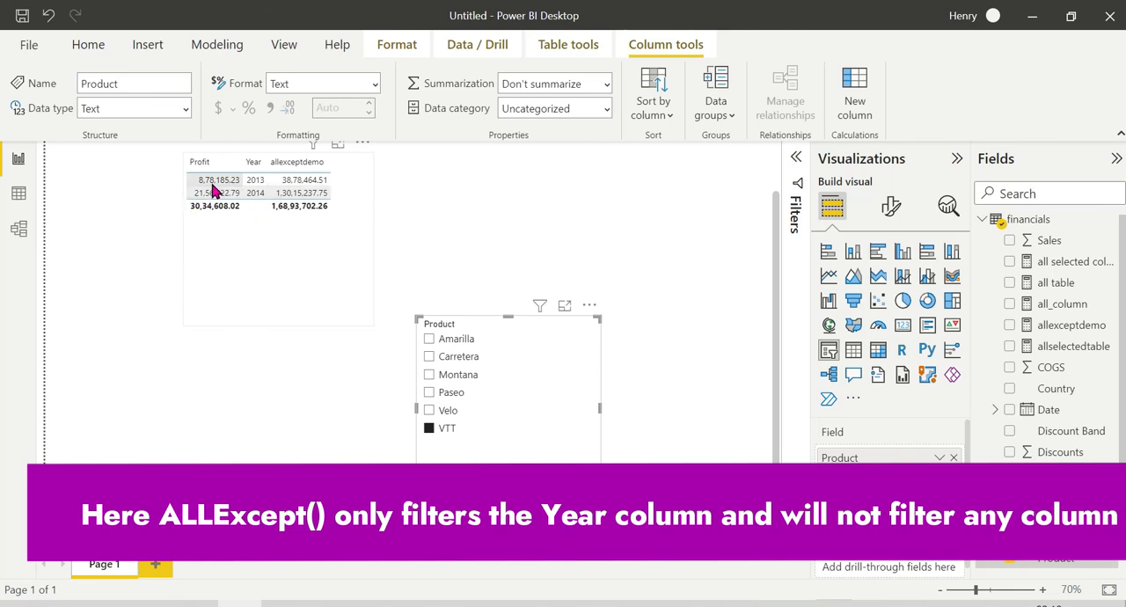
pyautogui.moveTo(211, 184)
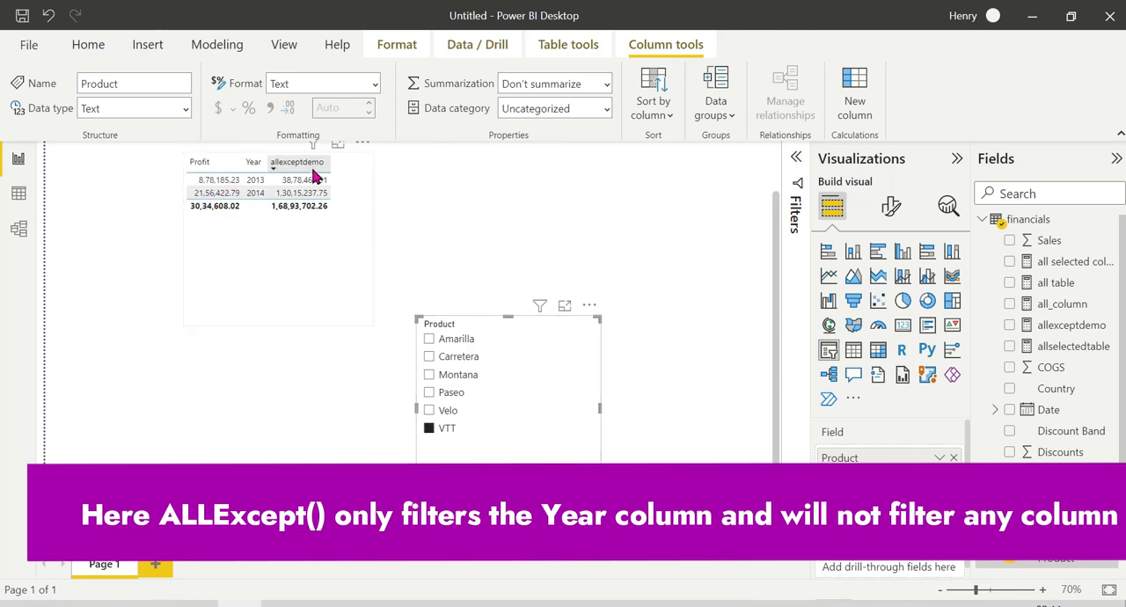
pyautogui.moveTo(303, 181)
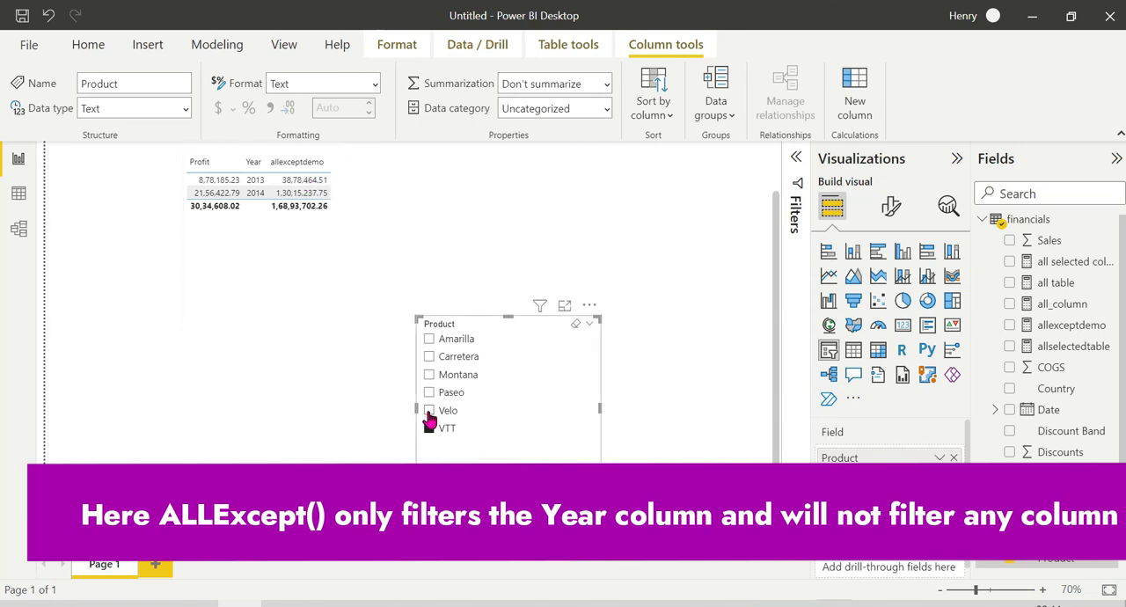
pyautogui.click(429, 427)
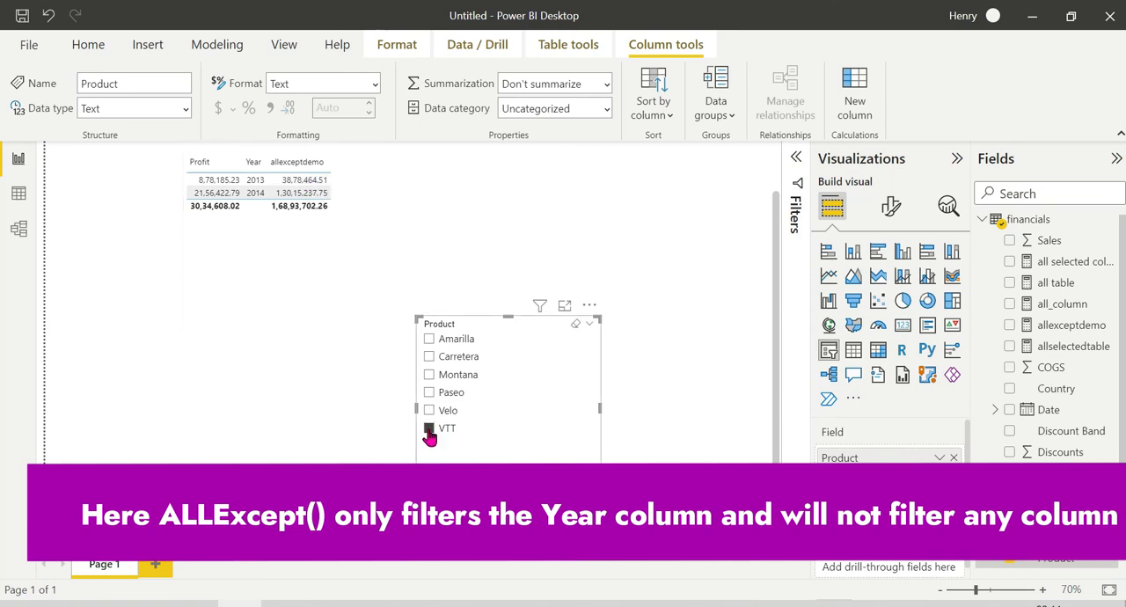
pyautogui.click(429, 429)
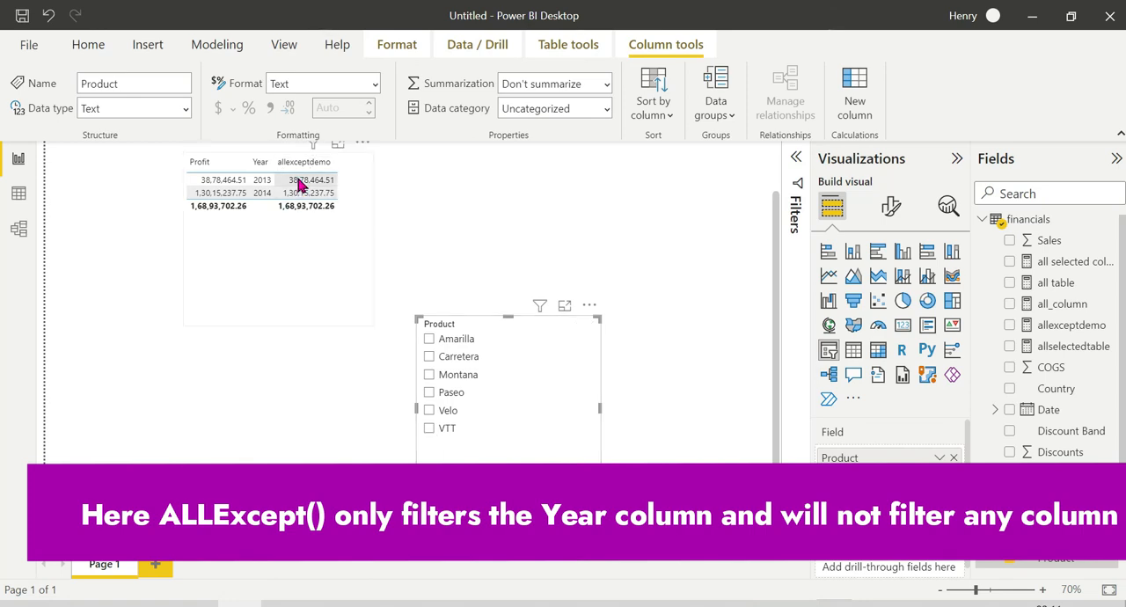
pyautogui.moveTo(268, 174)
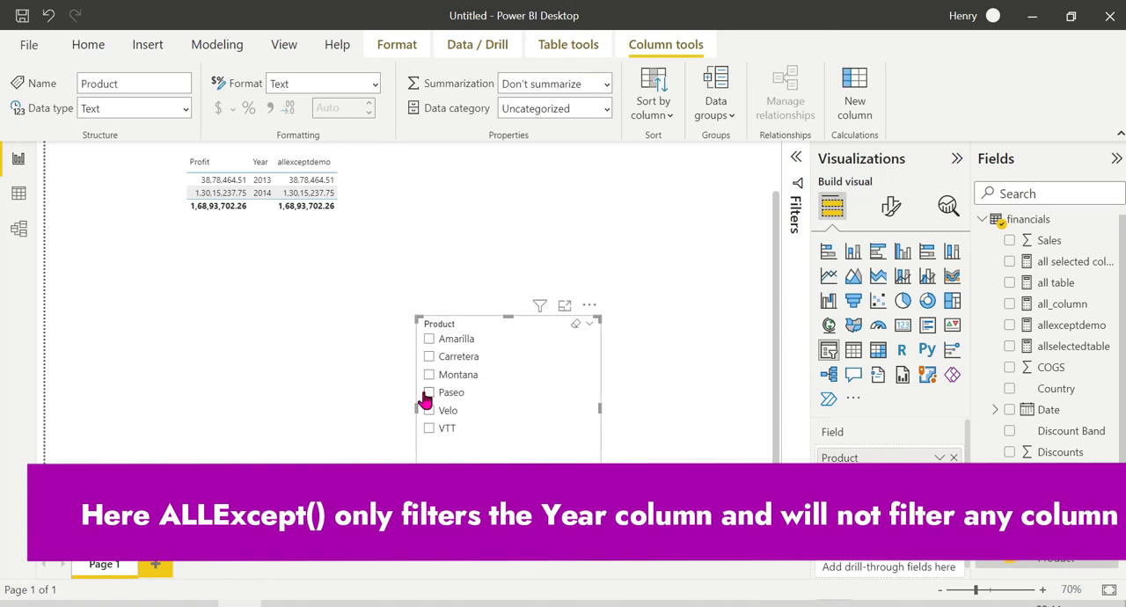
# Filter to VTT, Velo and Montana in turn; Profit drops to 21,14,754.88 while allexceptdemo stays 1,68,93,702.26
pyautogui.click(429, 428)
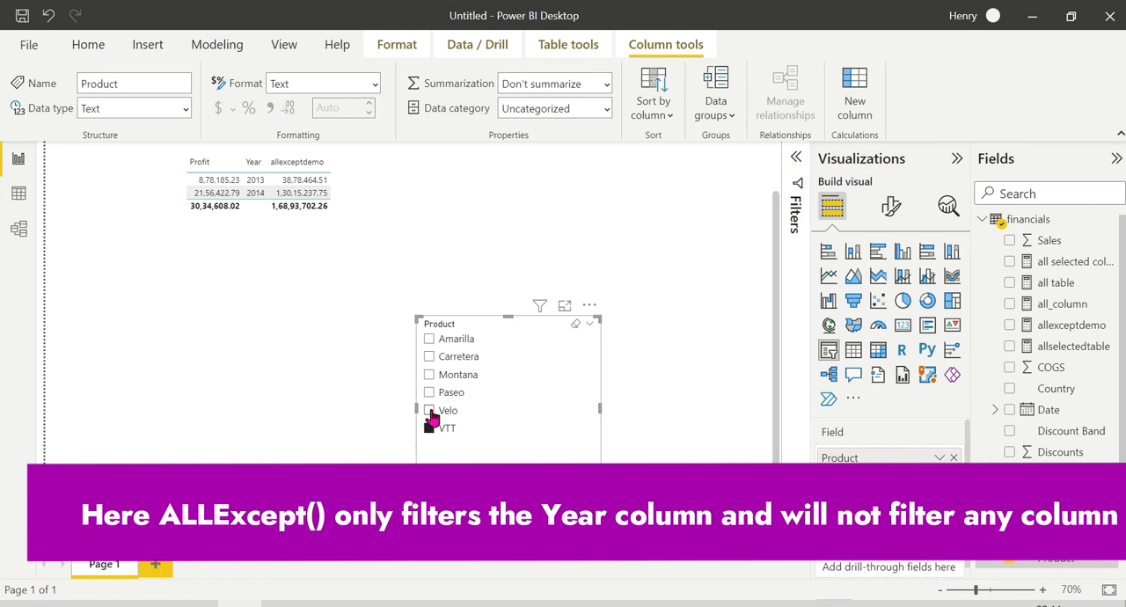
pyautogui.click(429, 410)
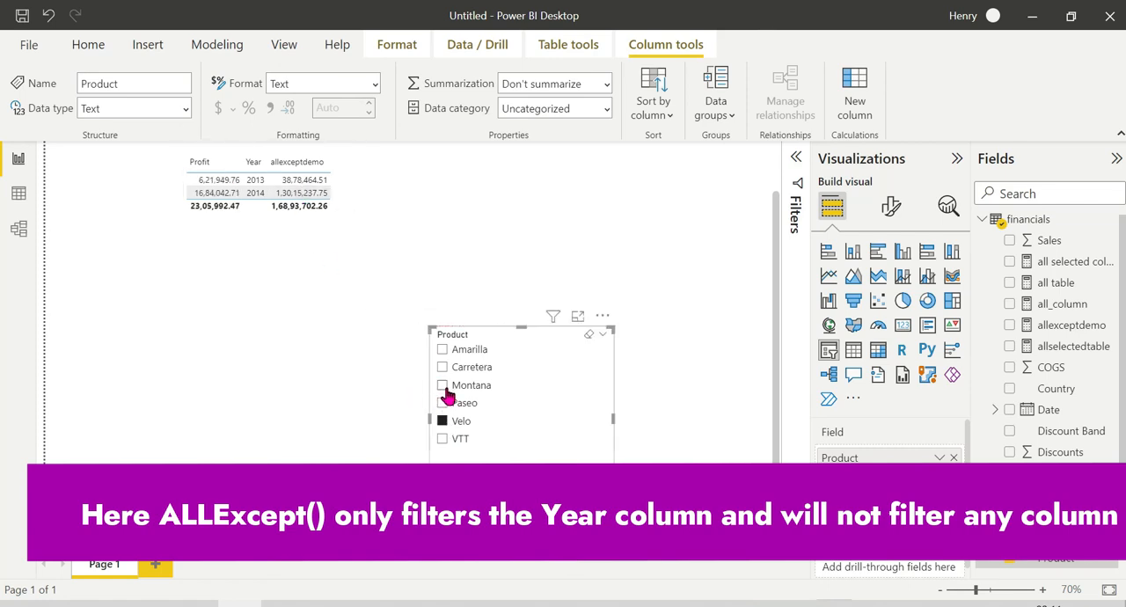
pyautogui.click(443, 385)
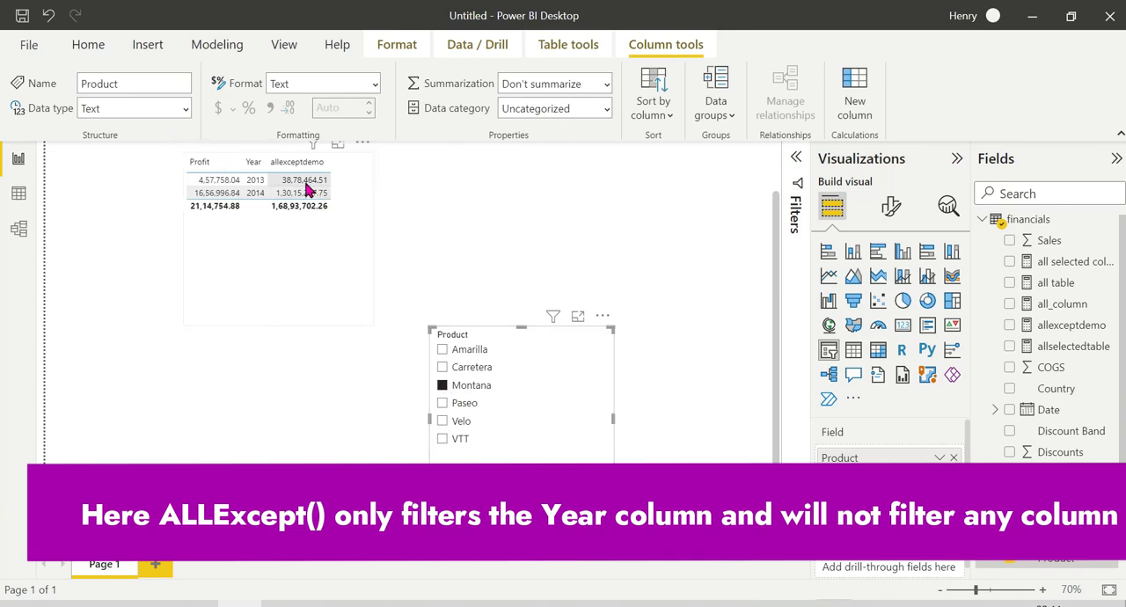
pyautogui.moveTo(284, 189)
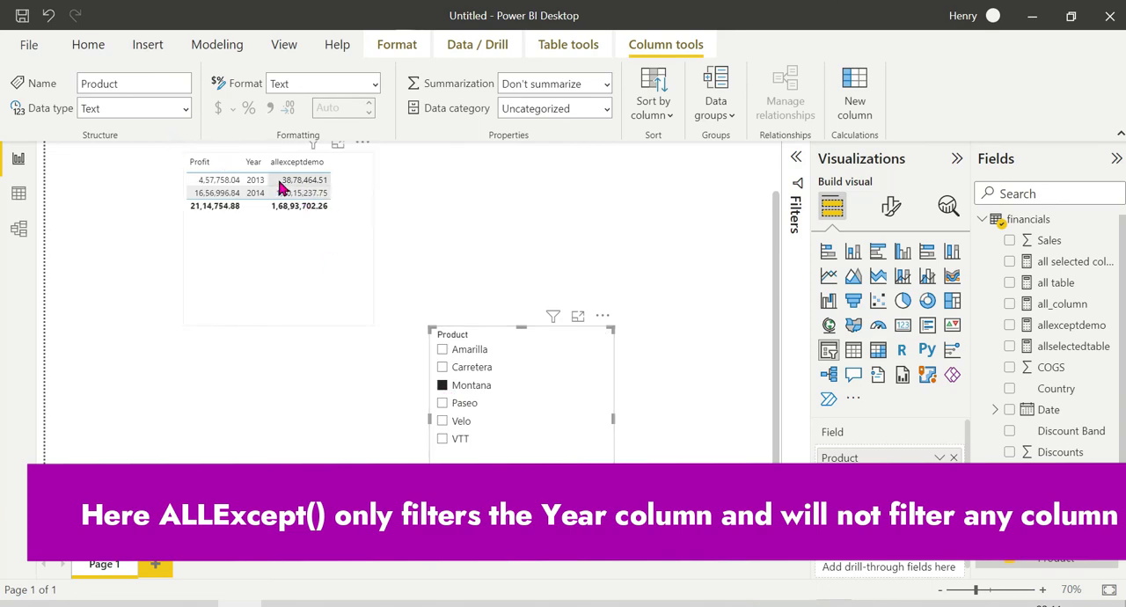
pyautogui.moveTo(293, 206)
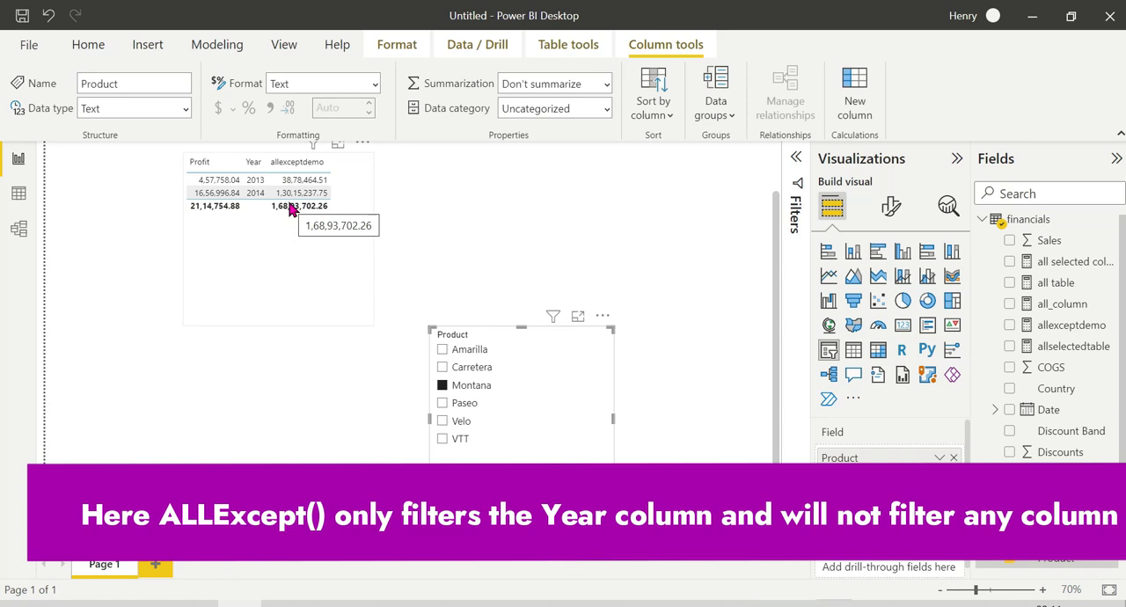